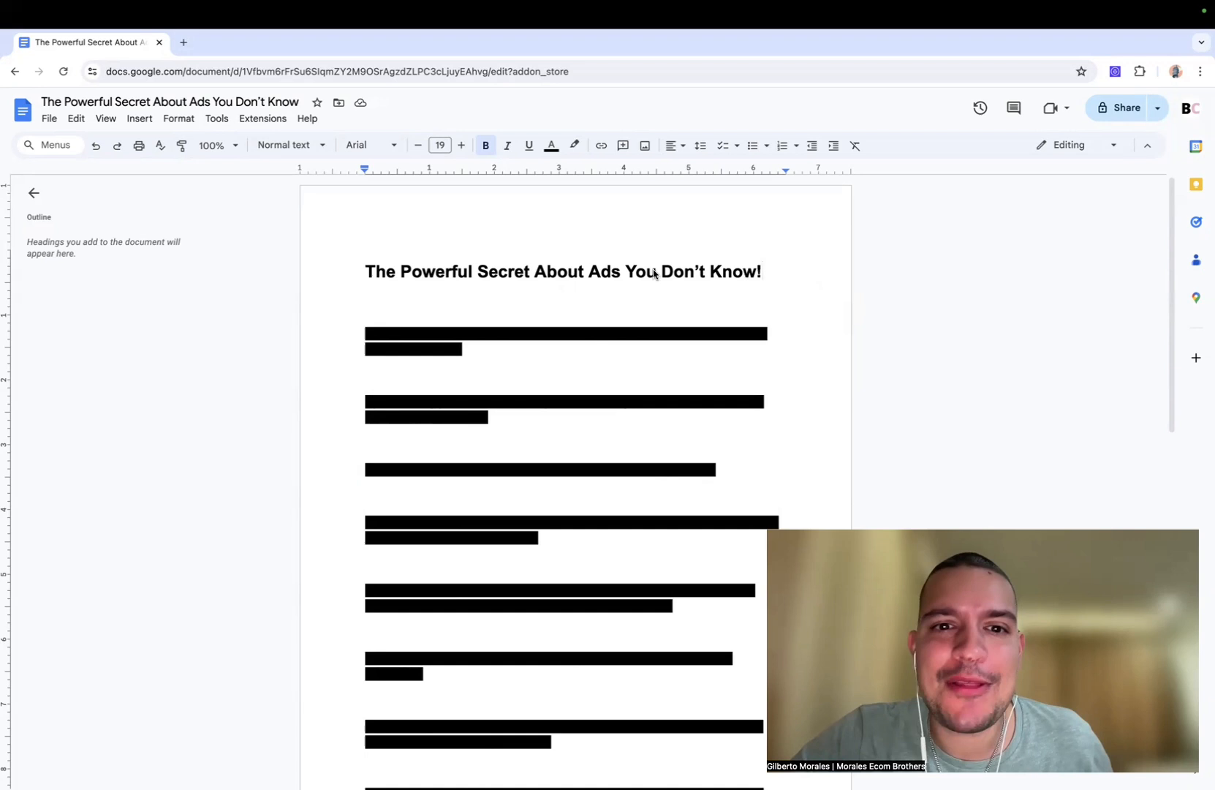
{"action": "mouse_move", "coordinate": [701, 285]}
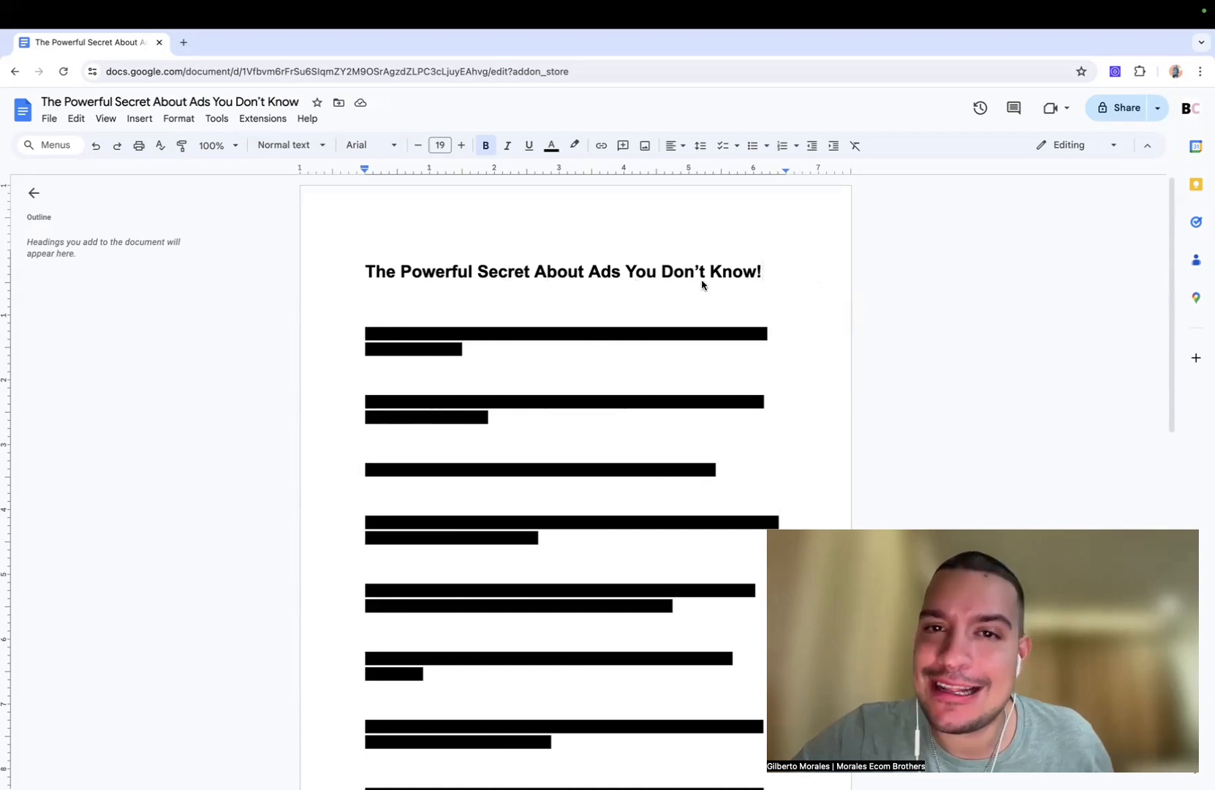
{"action": "mouse_move", "coordinate": [934, 288]}
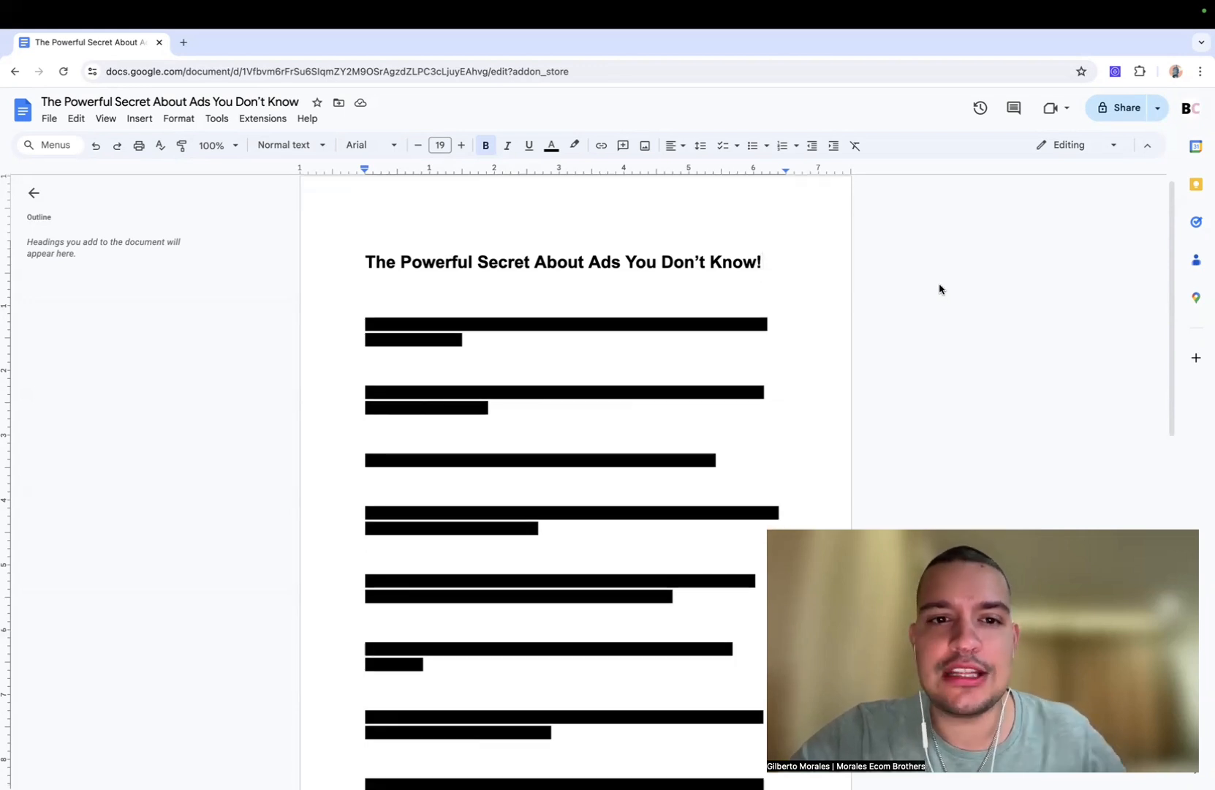
{"action": "mouse_move", "coordinate": [874, 273]}
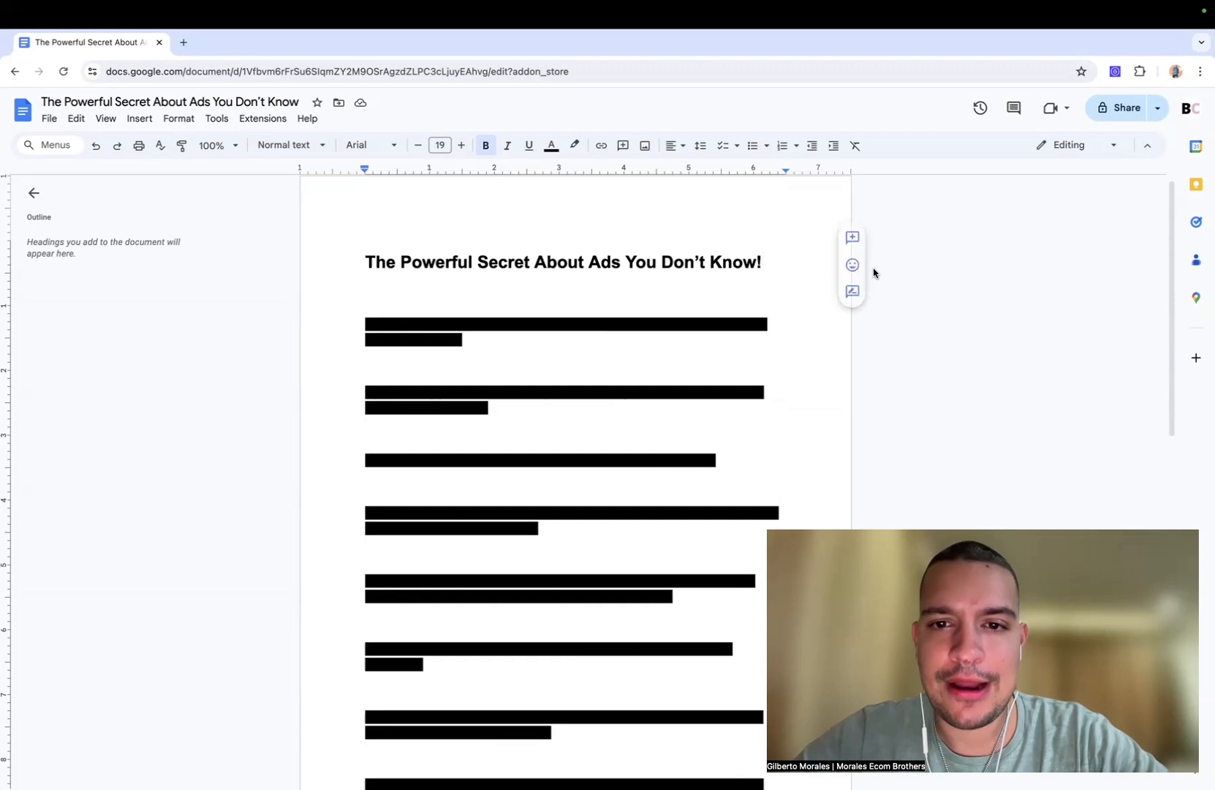
Set the highlight color of the '99% of ad problems fixable in one second' paragraph to None.
{"action": "scroll", "scroll_direction": "up", "scroll_amount": 3}
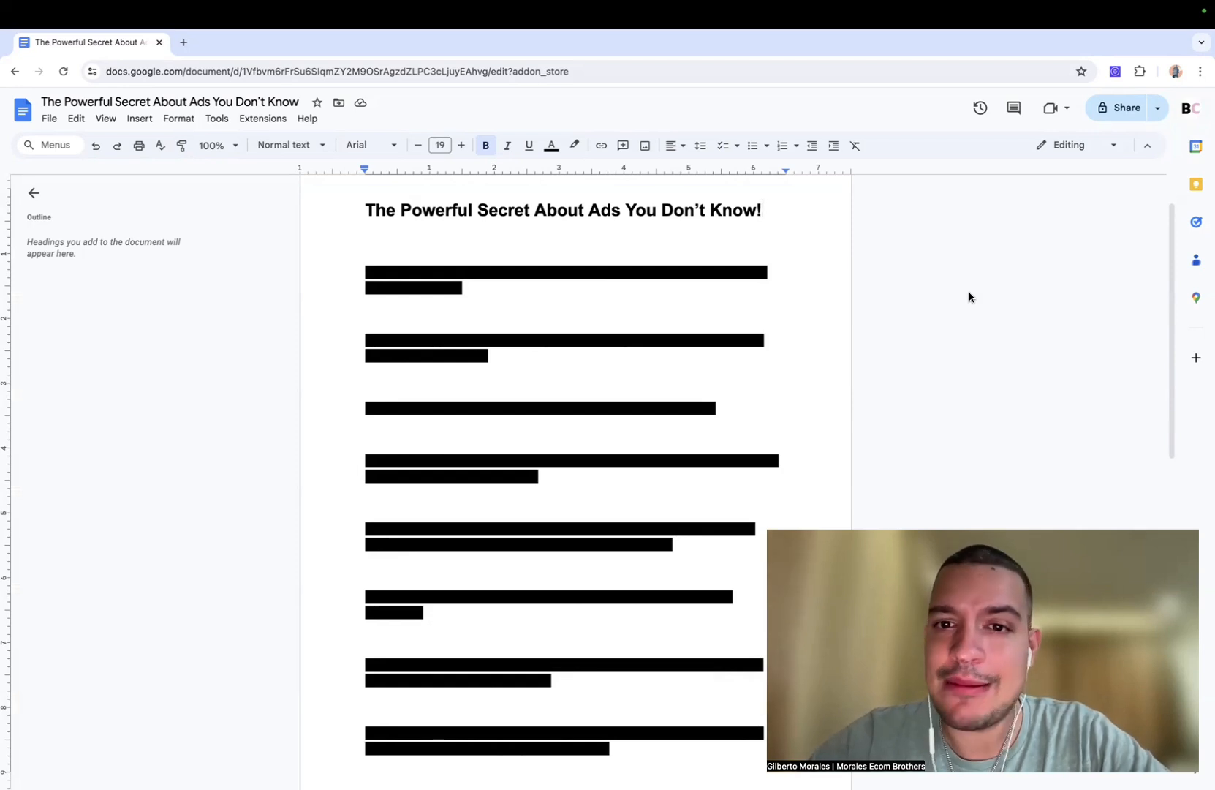
{"action": "mouse_move", "coordinate": [345, 263]}
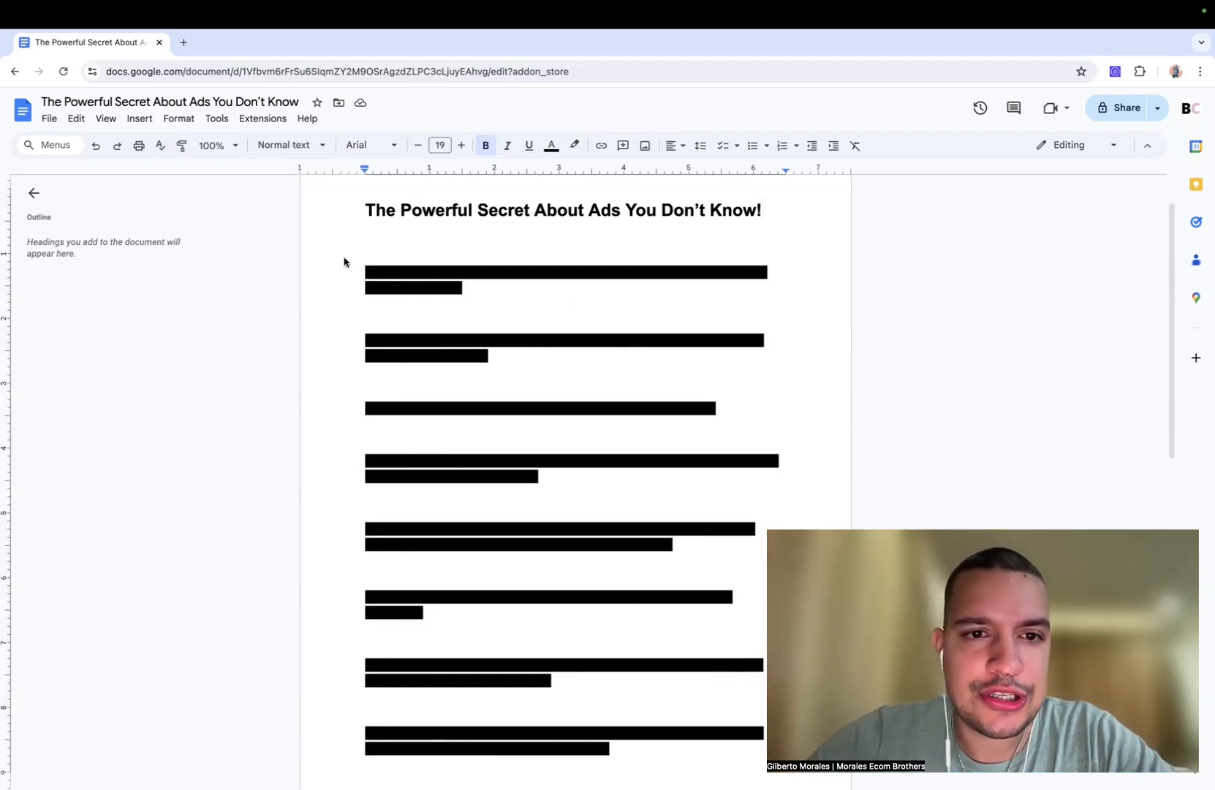
{"action": "left_click", "coordinate": [417, 144]}
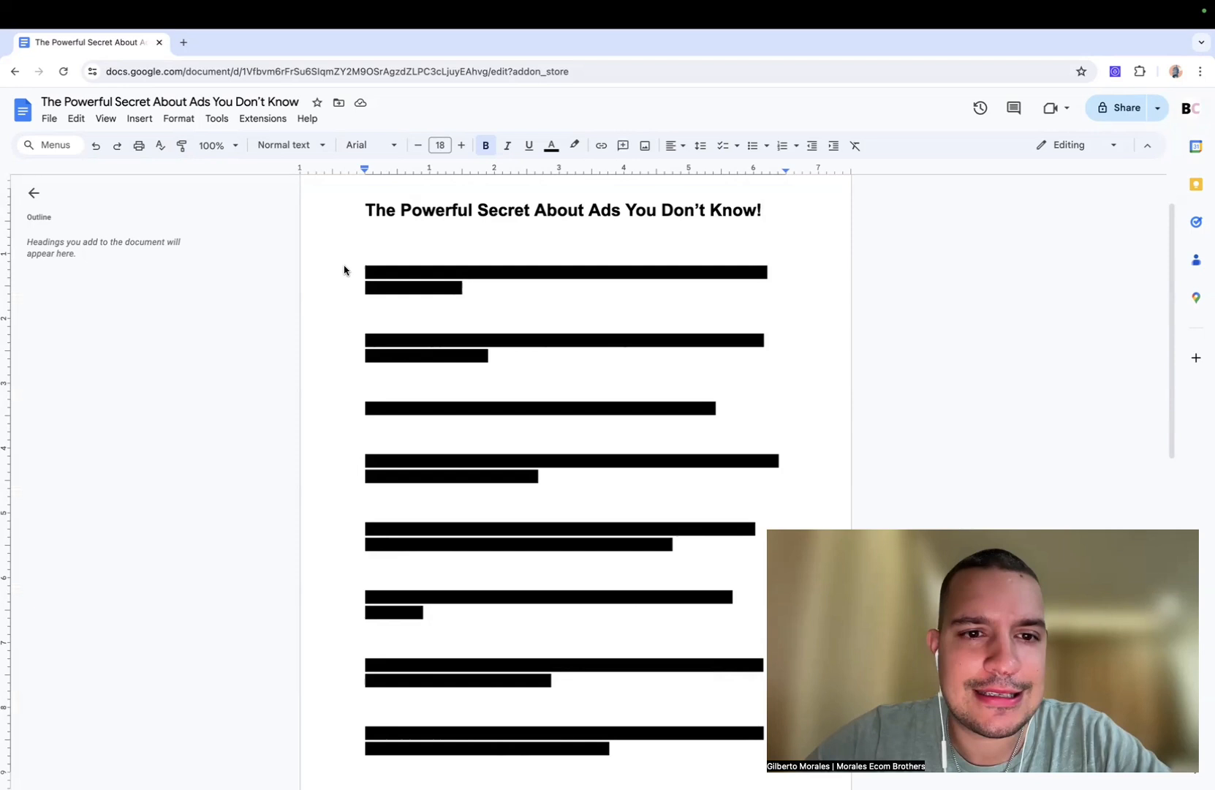
{"action": "left_click", "coordinate": [574, 146]}
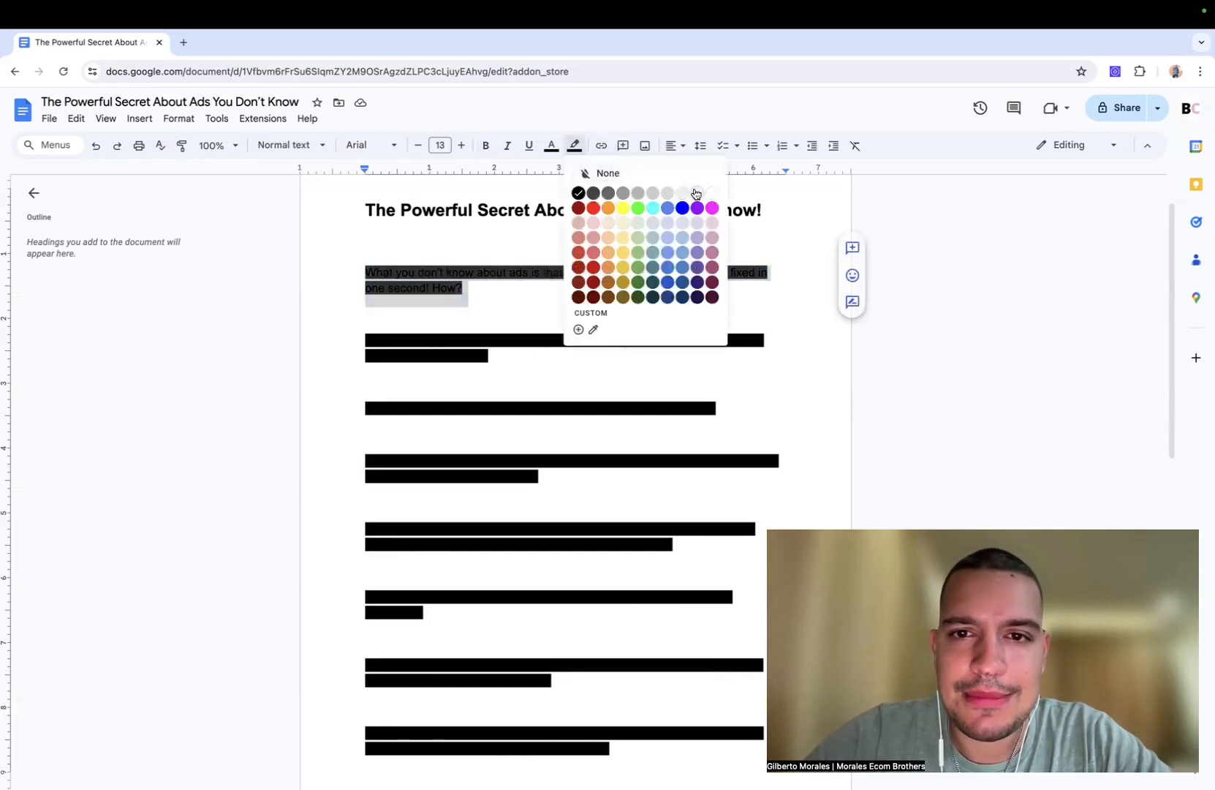
{"action": "left_click", "coordinate": [608, 192]}
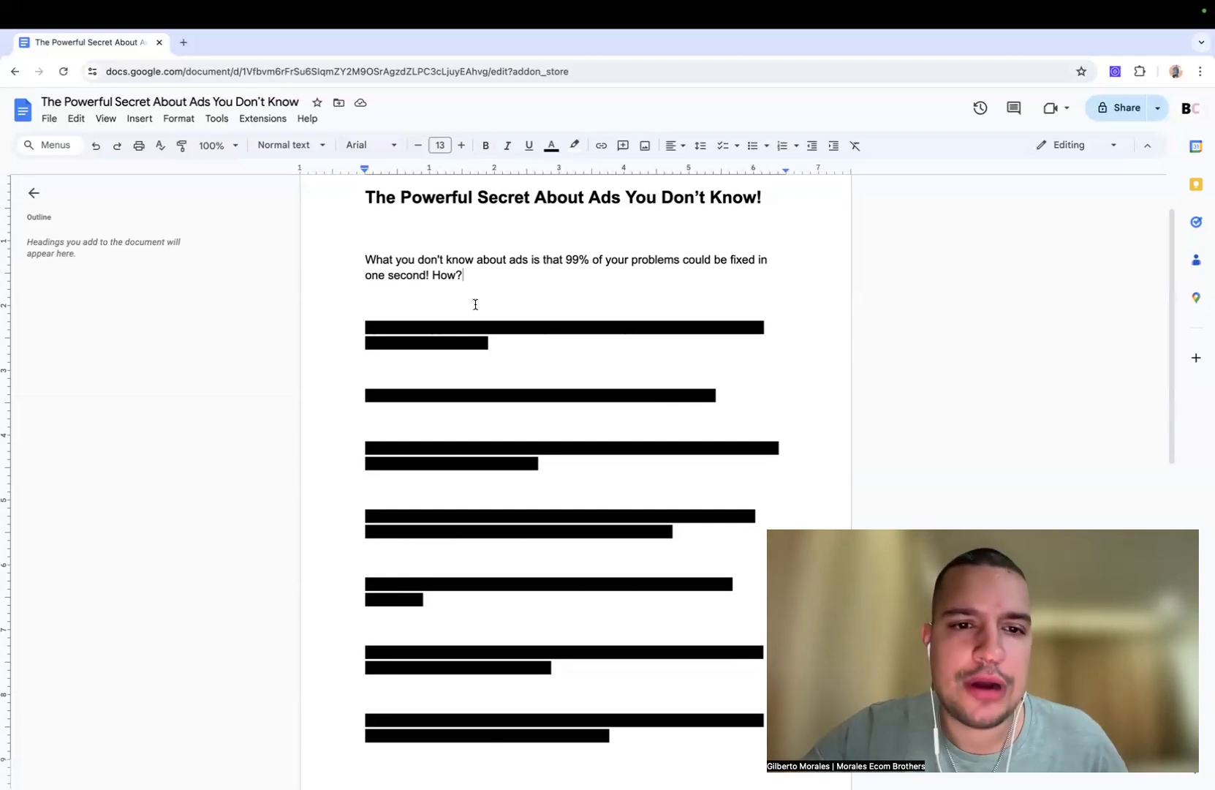
Remove the black highlight from the paragraph about controlling your emotions.
{"action": "left_click", "coordinate": [573, 145]}
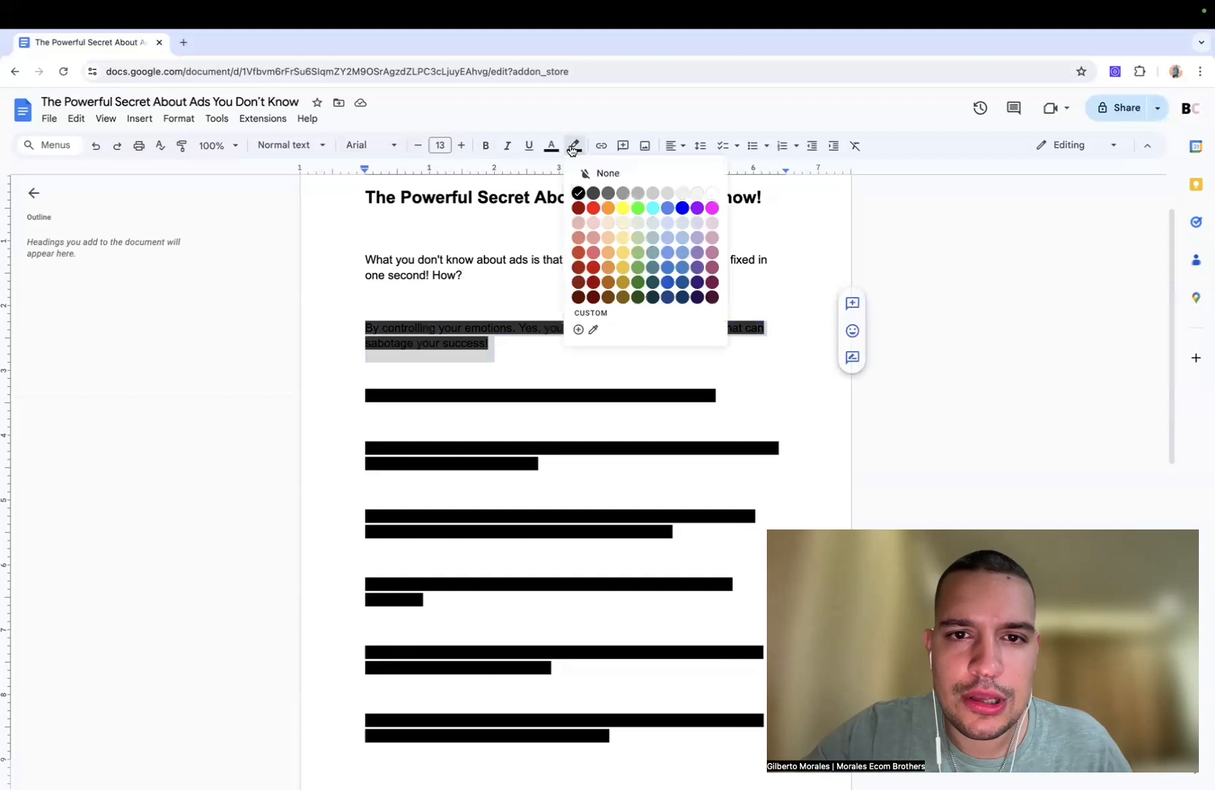
{"action": "left_click", "coordinate": [607, 173]}
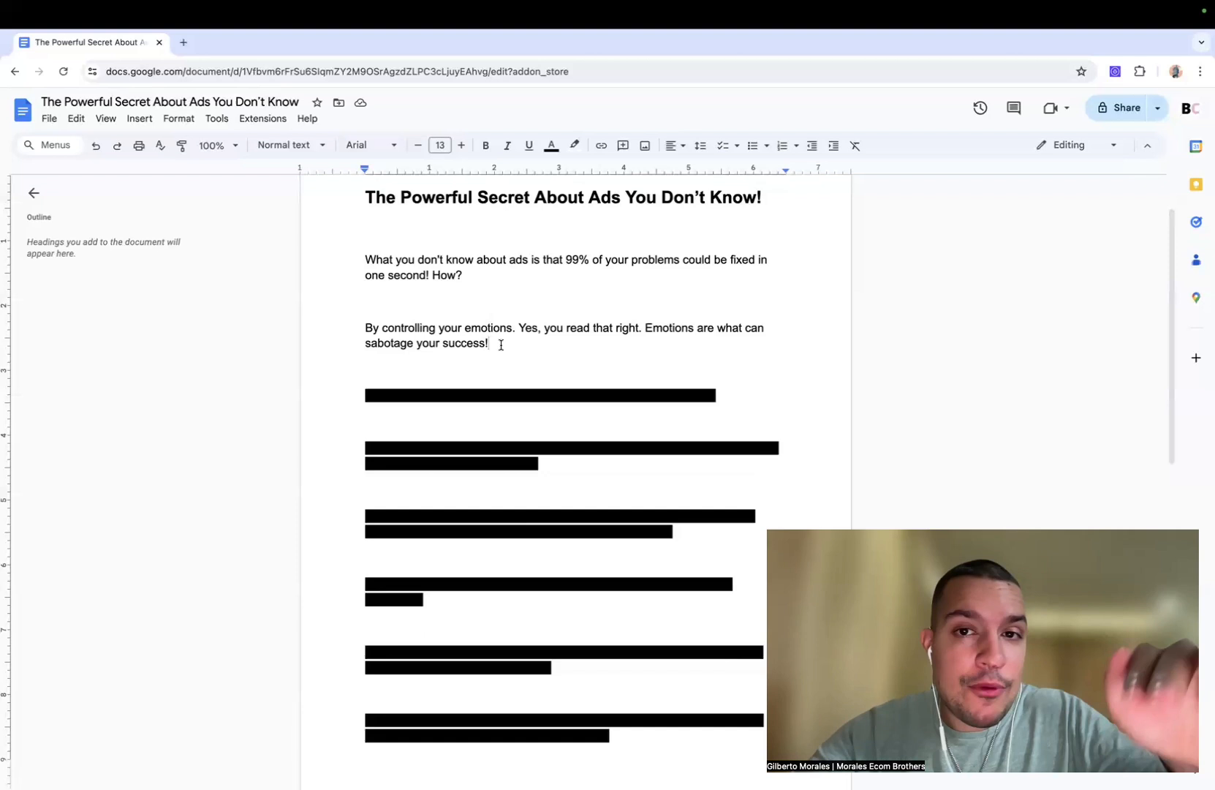
{"action": "scroll", "scroll_direction": "down", "scroll_amount": 3}
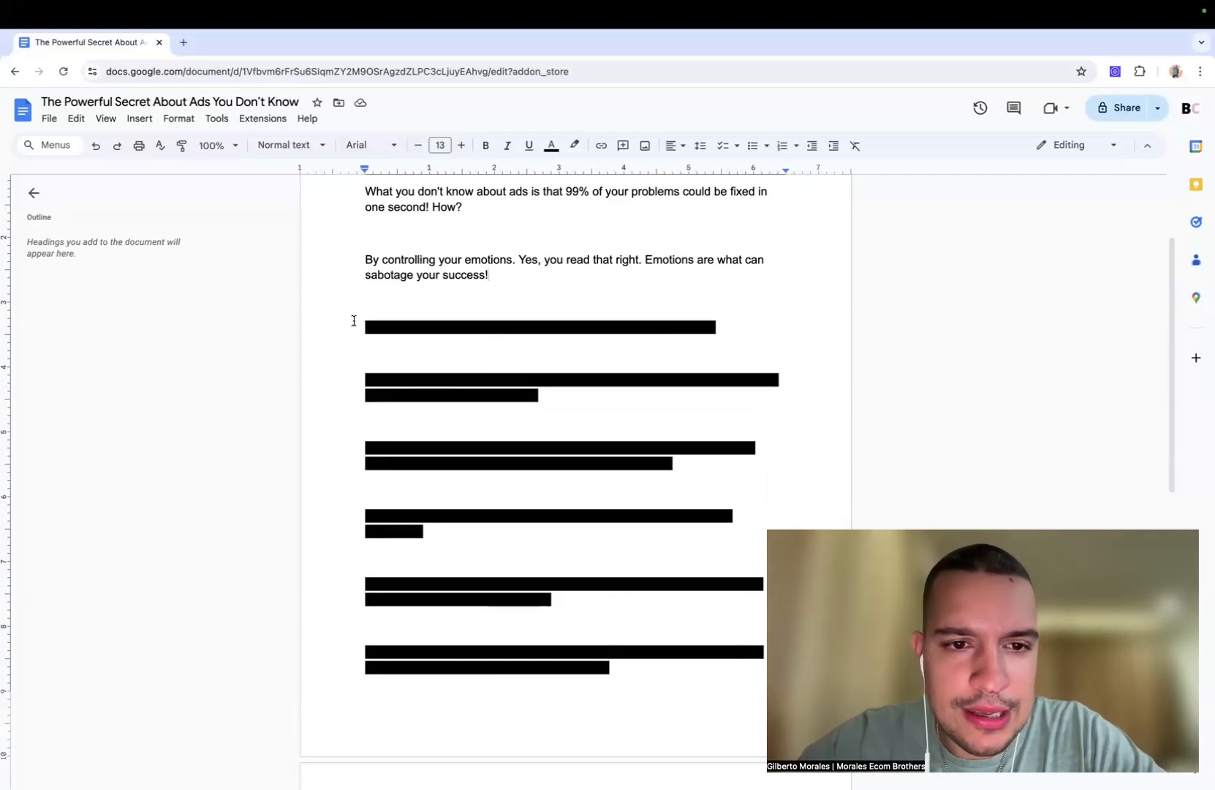
Select the 'Let me explain…' paragraph and apply highlight changes to the launching-ads paragraphs.
{"action": "double_click", "coordinate": [540, 327]}
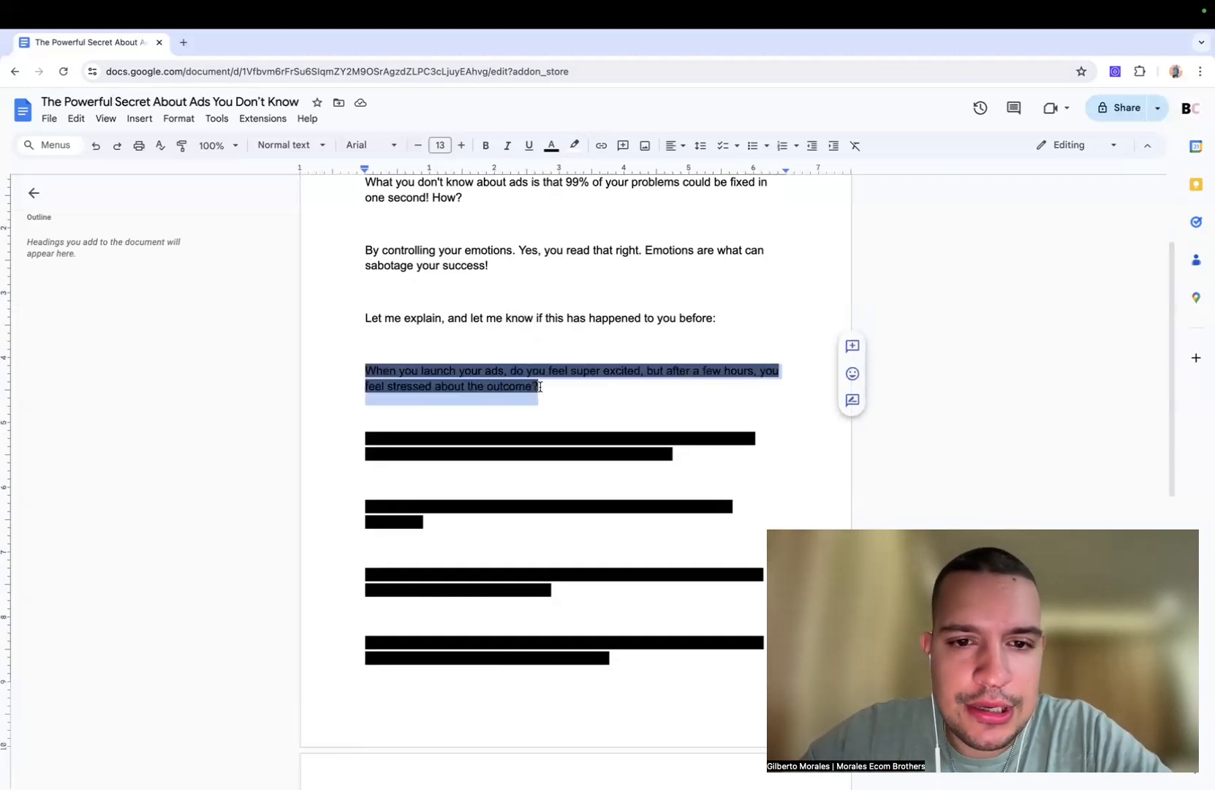
{"action": "left_click", "coordinate": [573, 146]}
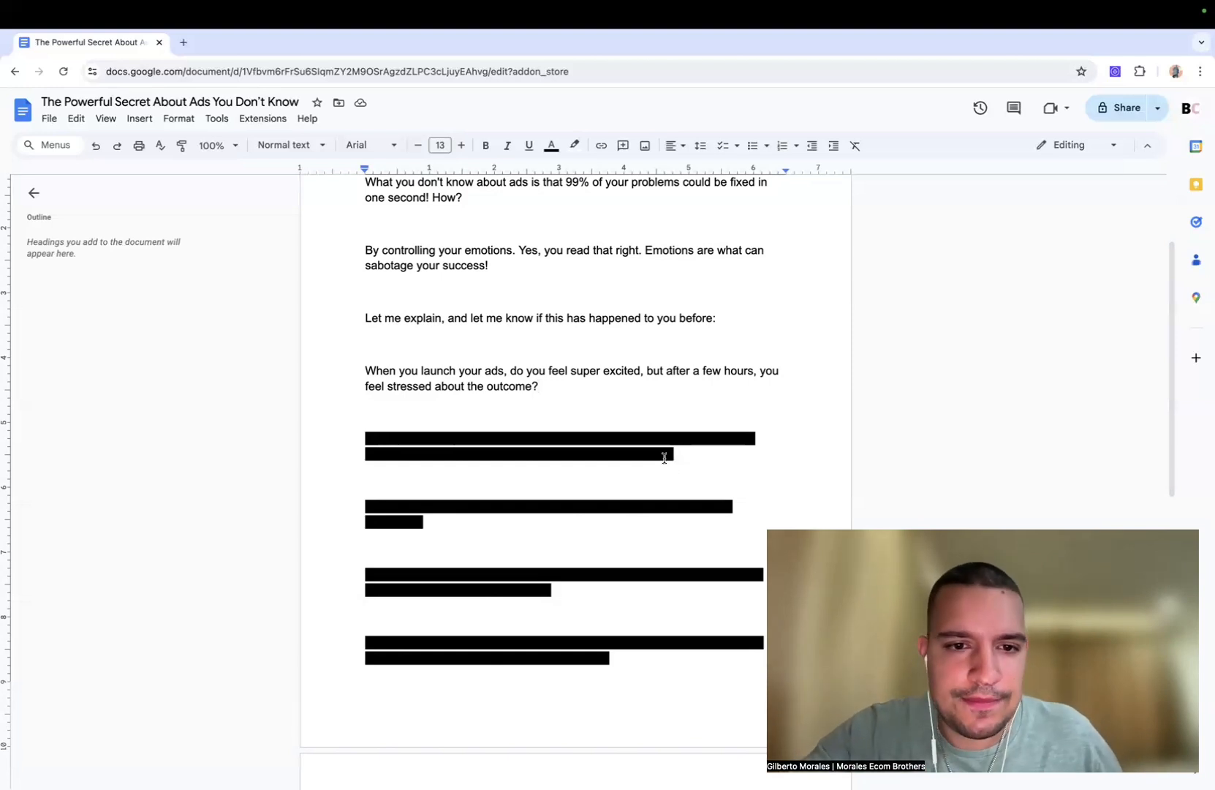
{"action": "left_click", "coordinate": [574, 144]}
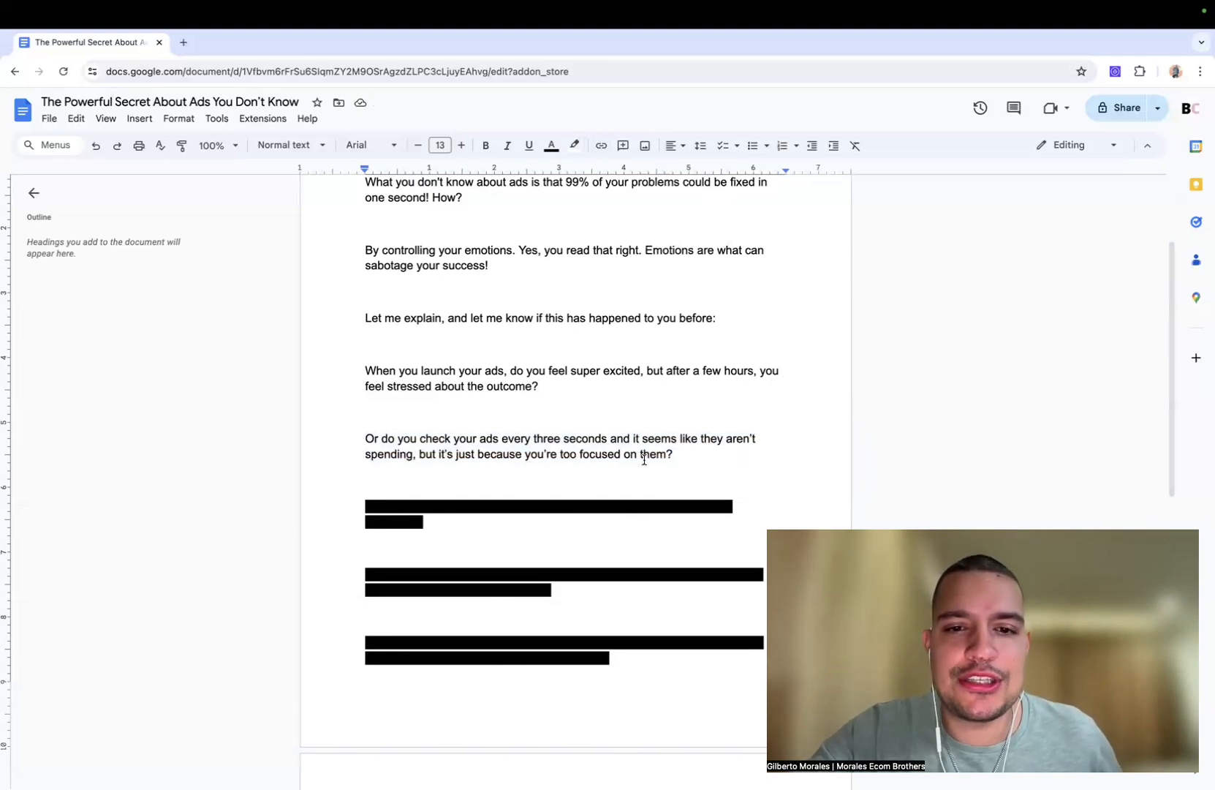
Click on the paragraph about checking ads every three seconds.
{"action": "left_click", "coordinate": [673, 454]}
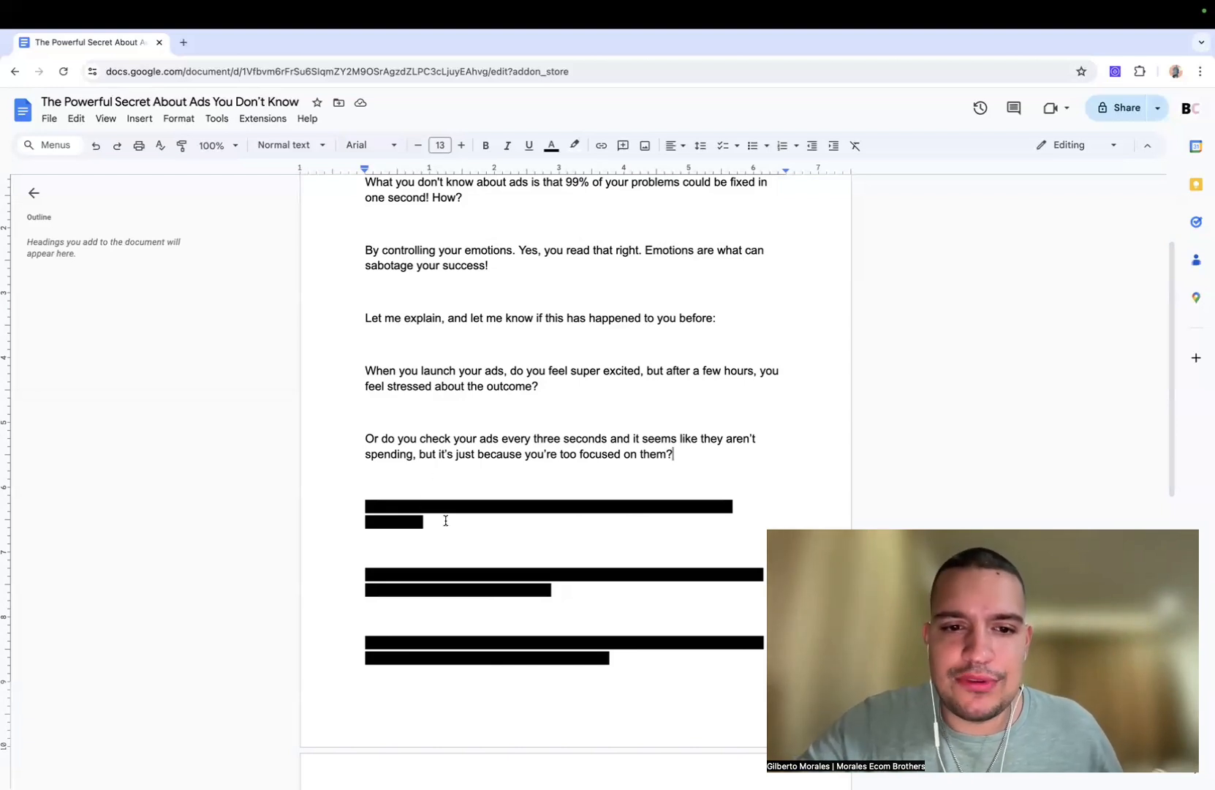
Set the highlight of the paragraph about stopping the product too quickly to None.
{"action": "left_click", "coordinate": [574, 145]}
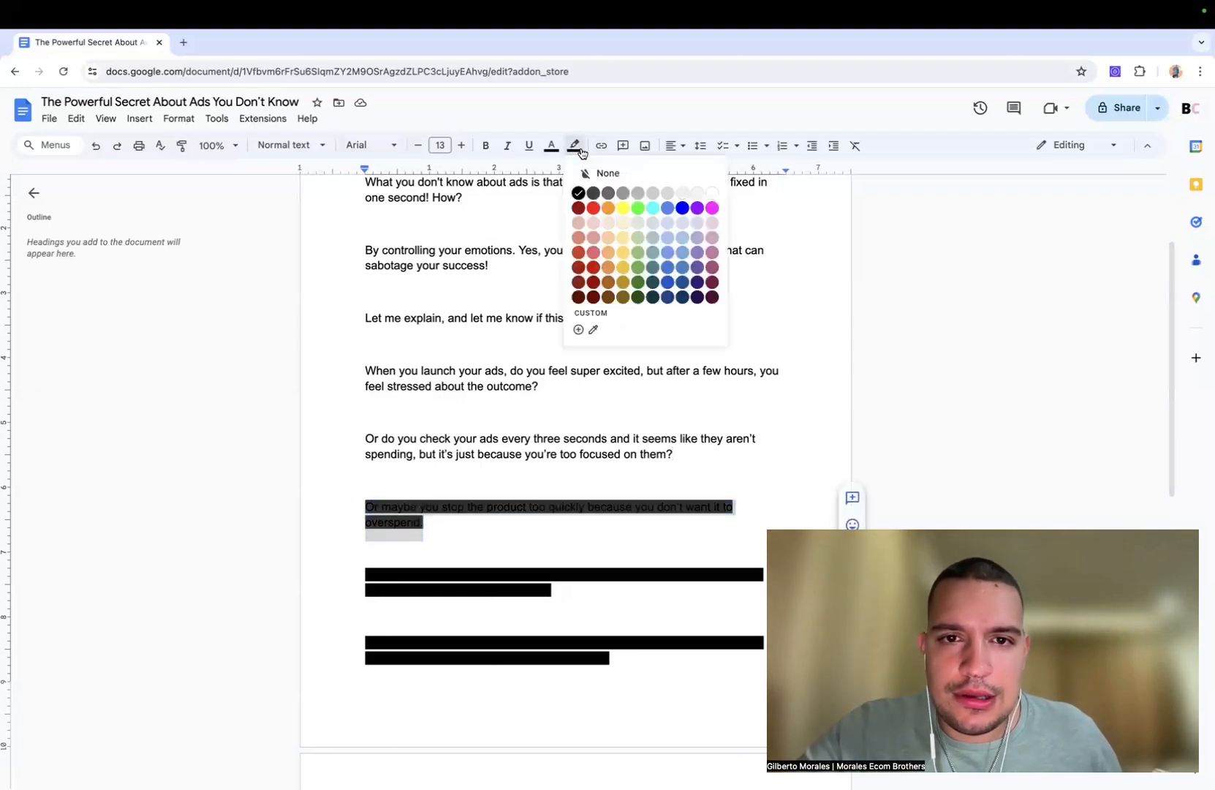
{"action": "left_click", "coordinate": [607, 172]}
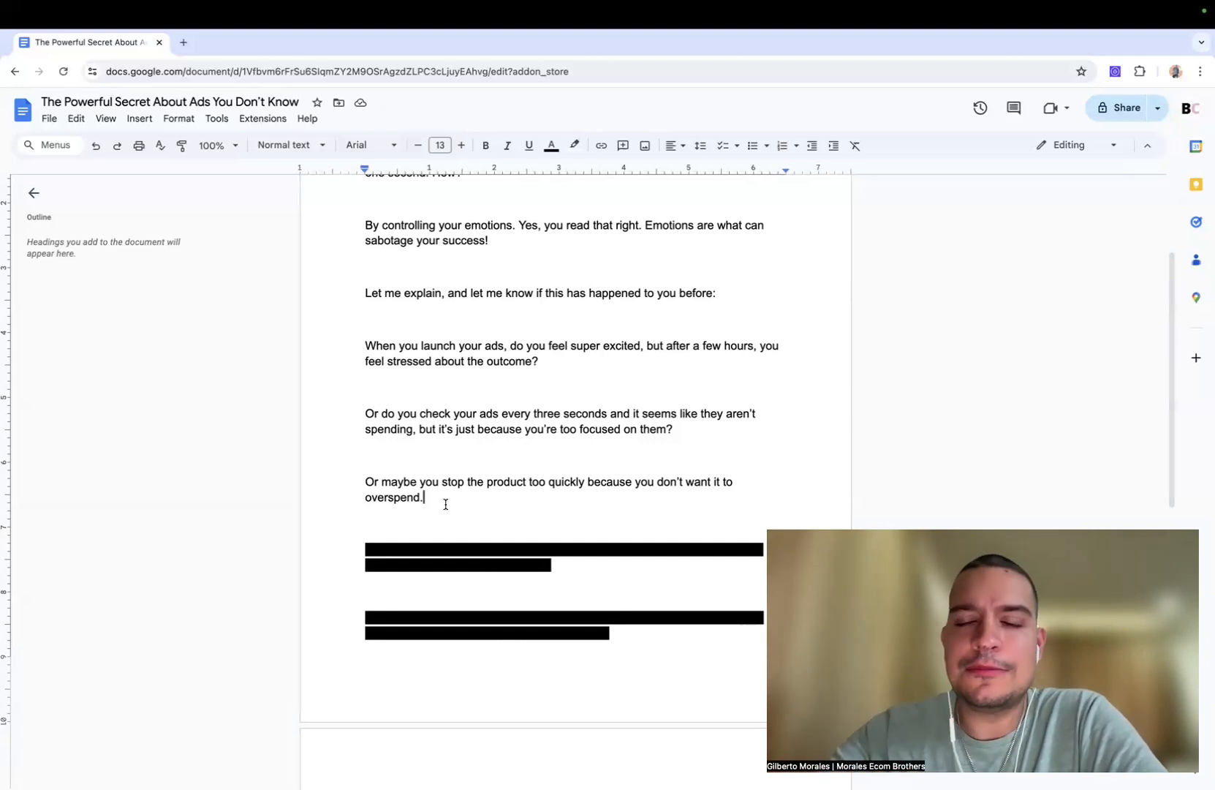
Change the 'run it one more day' paragraph's highlight to white, then deselect it.
{"action": "left_click", "coordinate": [553, 565]}
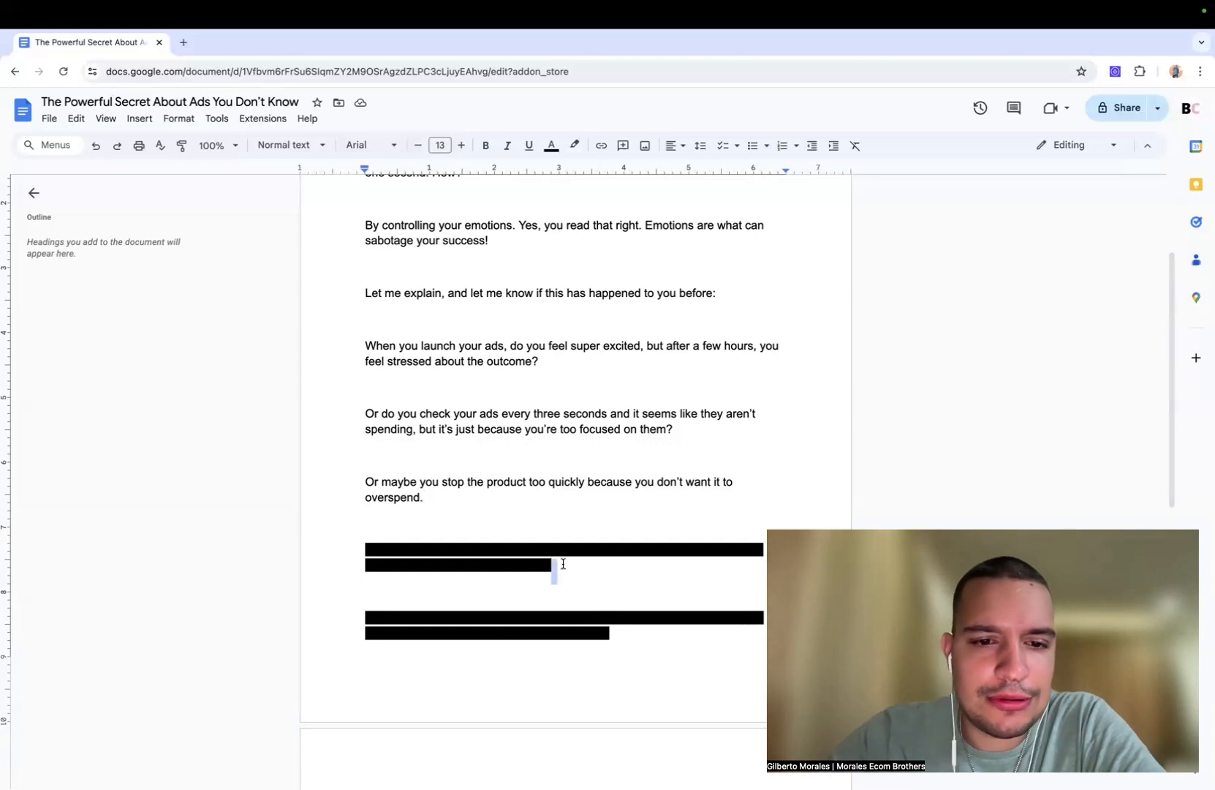
{"action": "left_click", "coordinate": [573, 145]}
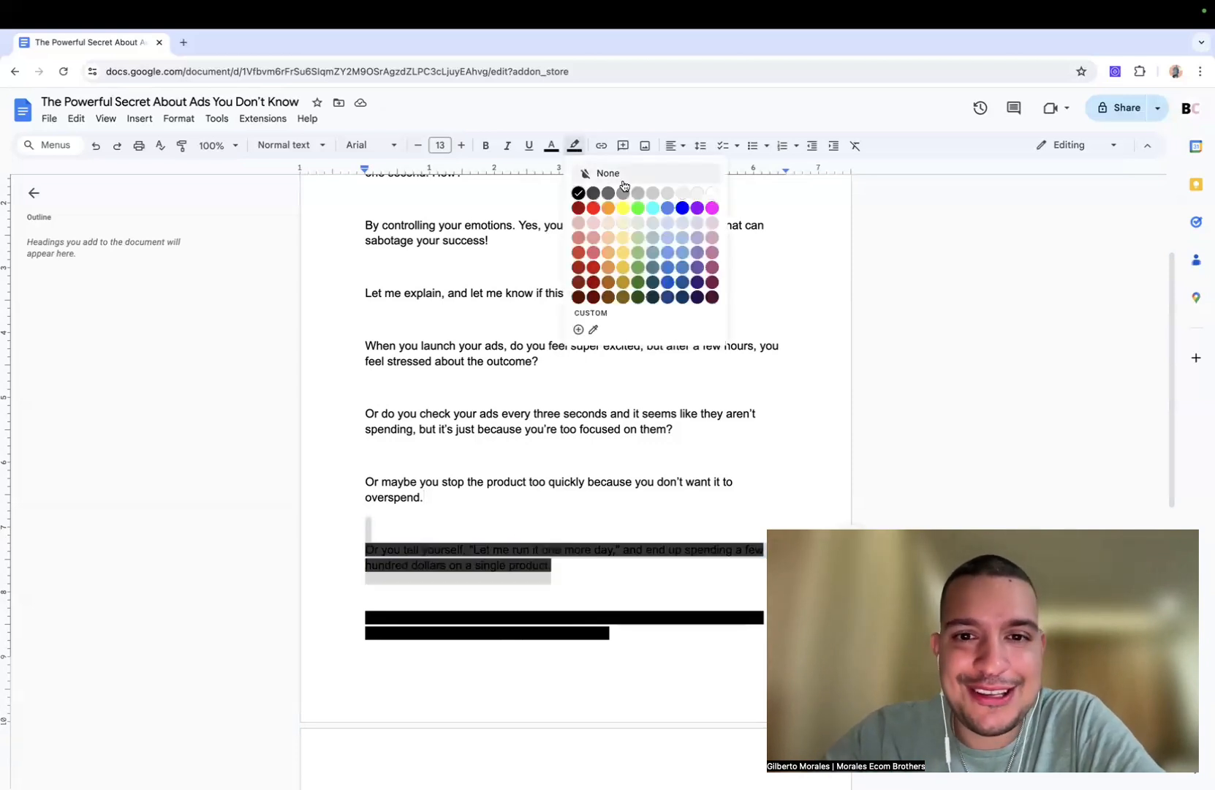
{"action": "mouse_move", "coordinate": [711, 193]}
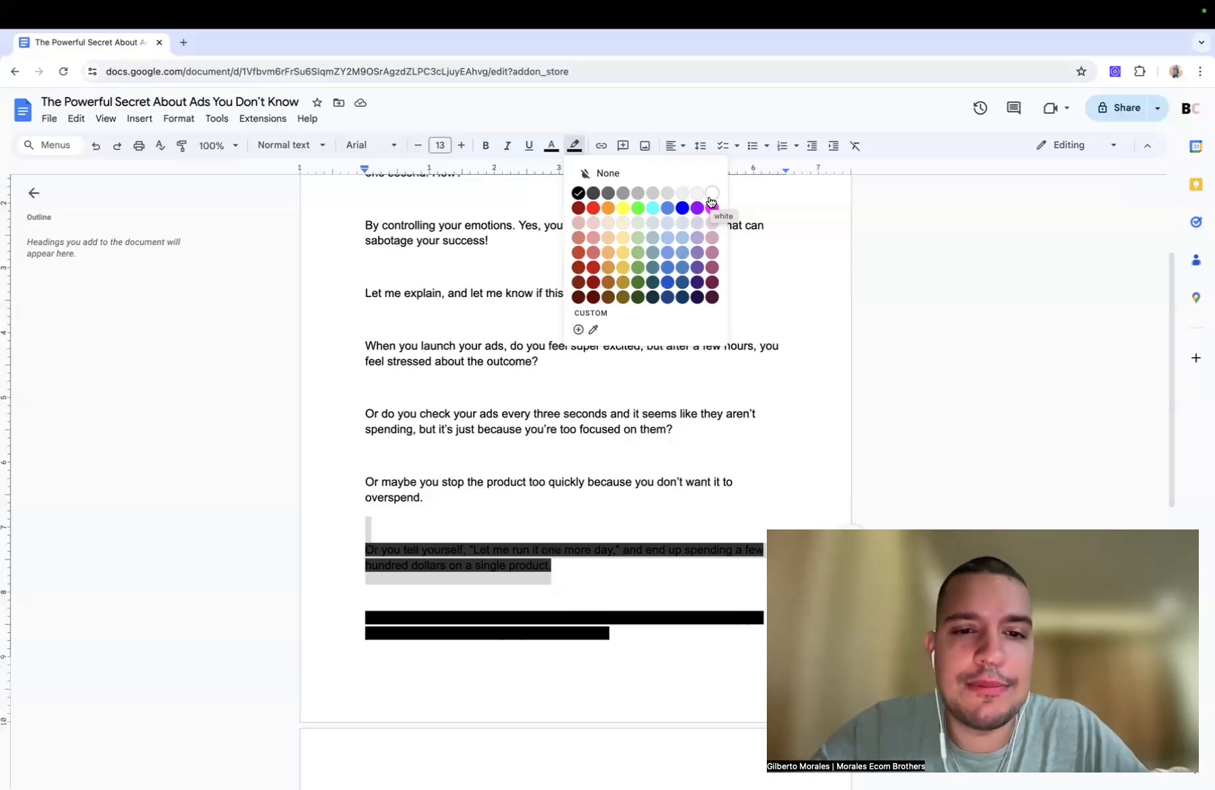
{"action": "left_click", "coordinate": [711, 193]}
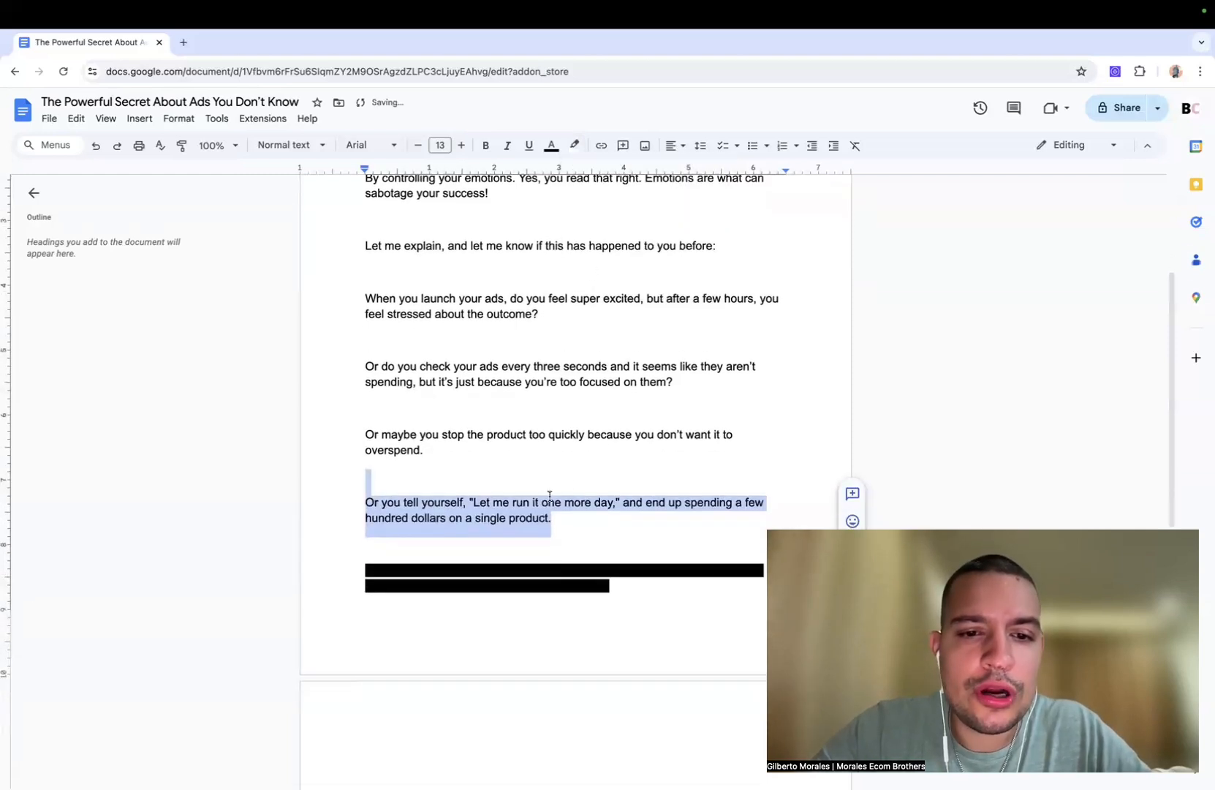
{"action": "left_click", "coordinate": [548, 517]}
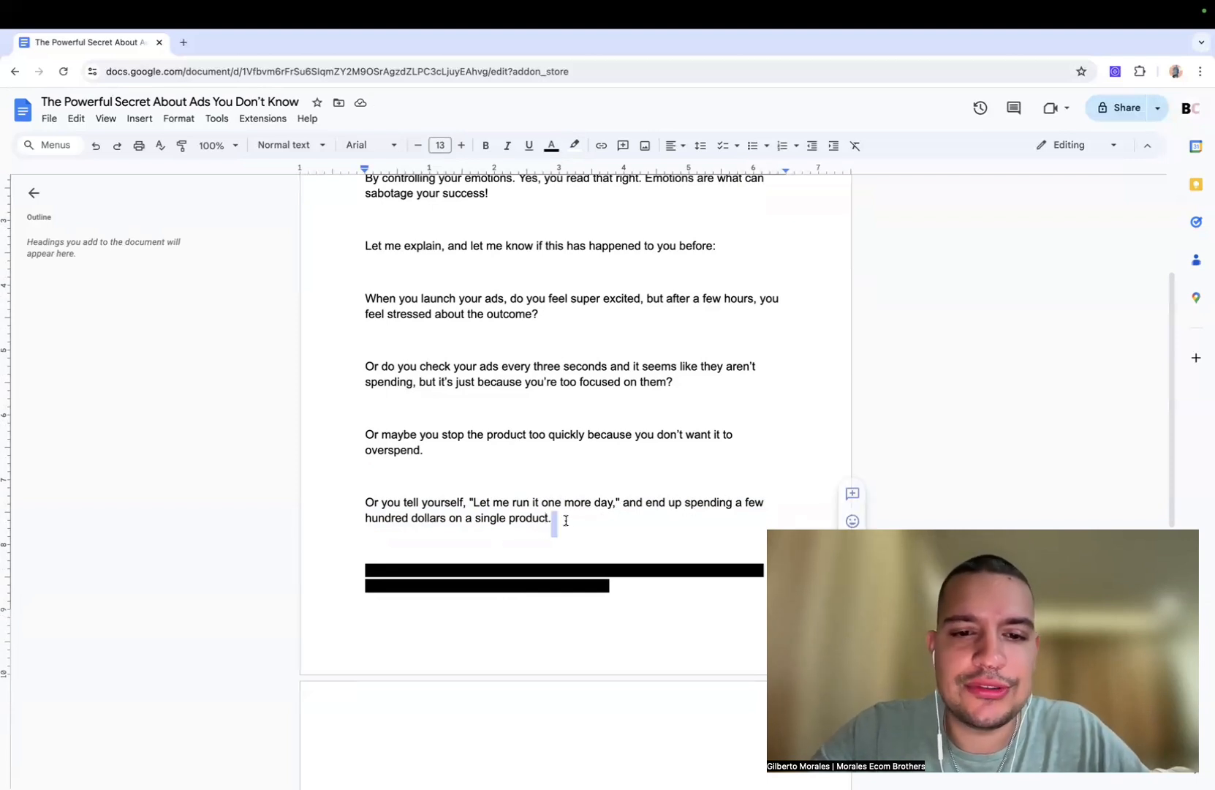
{"action": "left_click", "coordinate": [554, 518]}
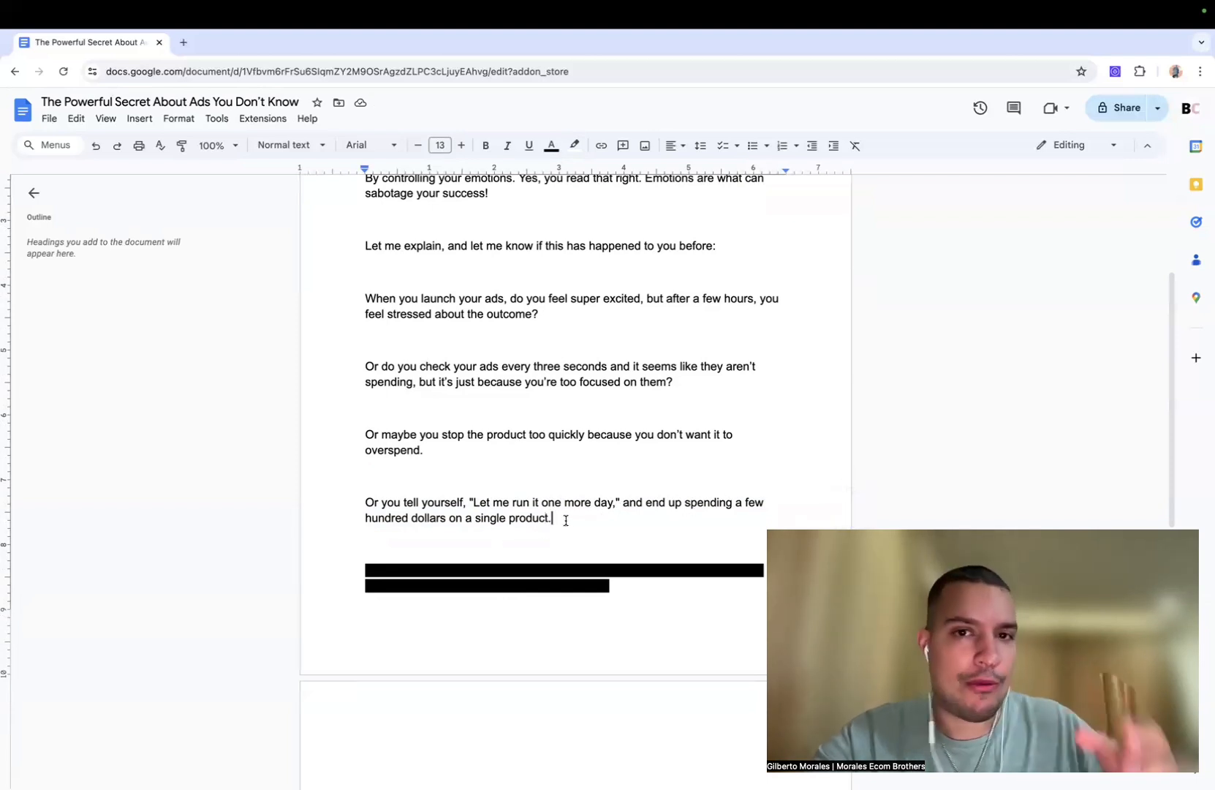
Scroll up through the document toward the final blacked-out paragraph.
{"action": "scroll", "scroll_direction": "up", "scroll_amount": 3}
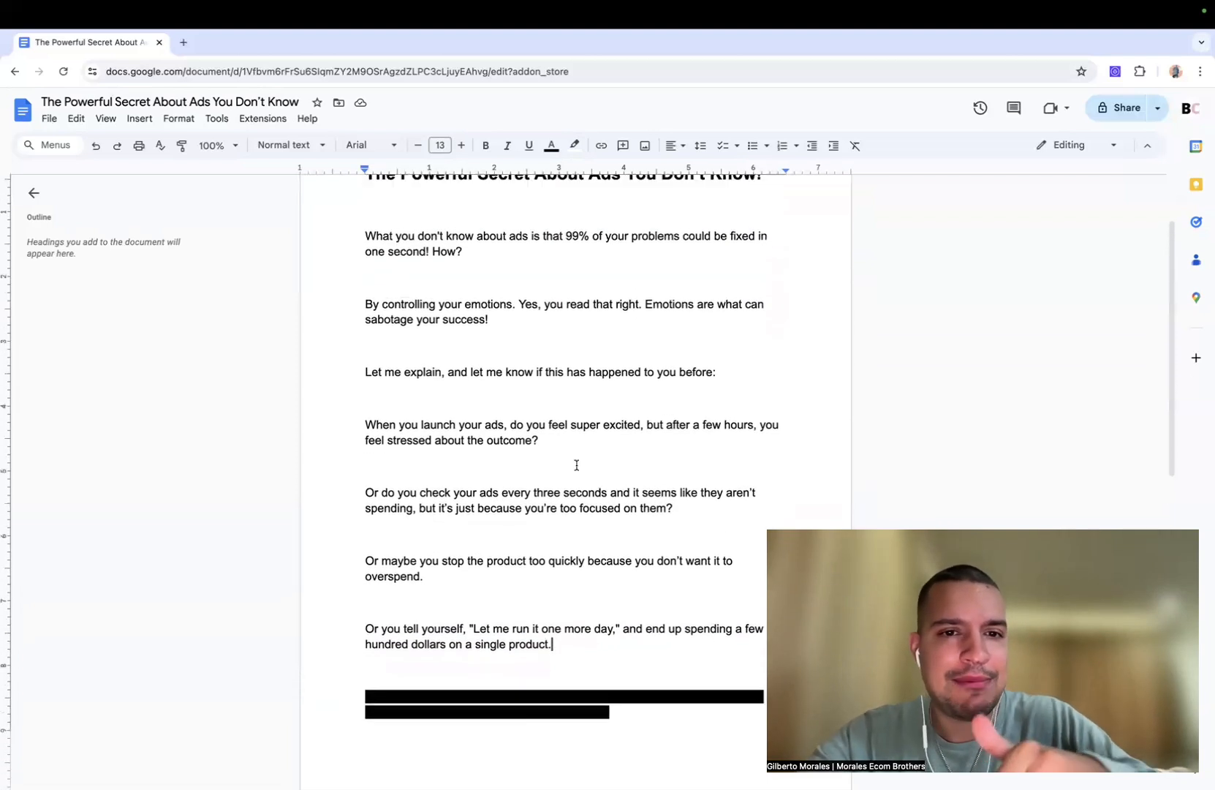
{"action": "scroll", "scroll_direction": "up", "scroll_amount": 3}
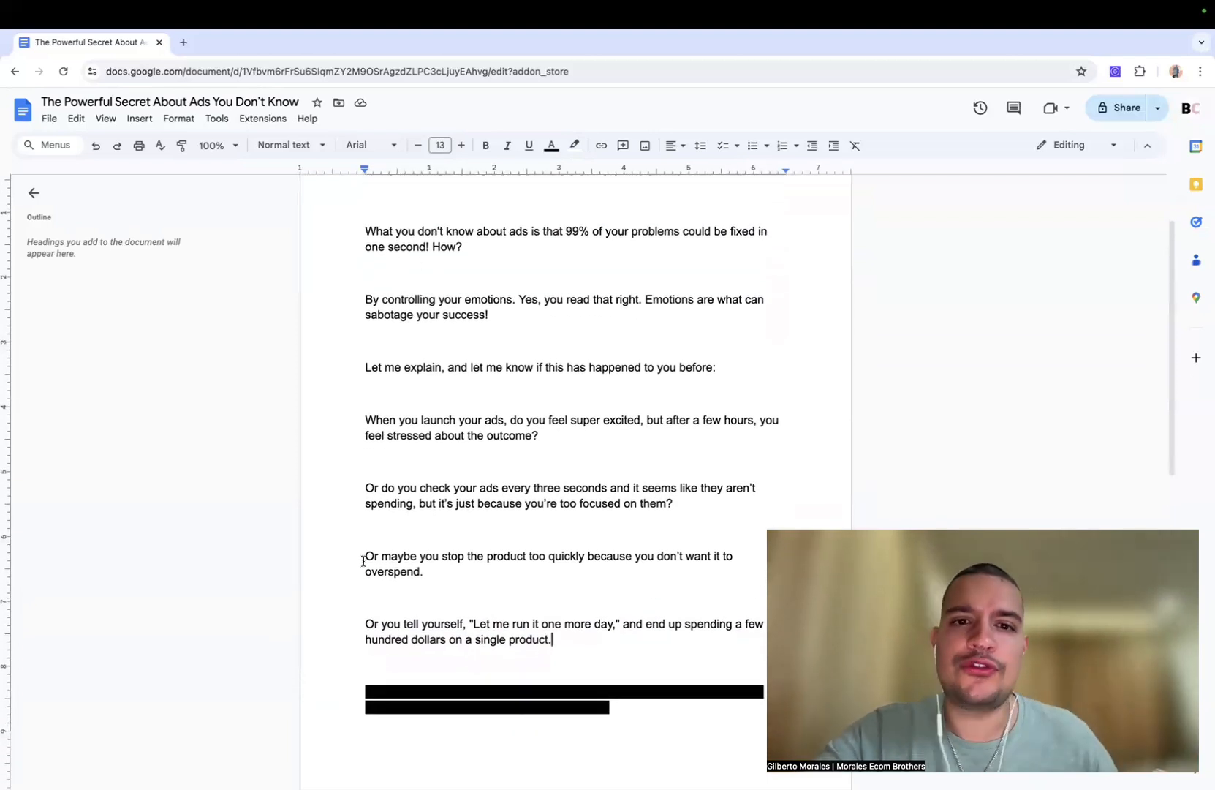
{"action": "scroll", "scroll_direction": "up", "scroll_amount": 3}
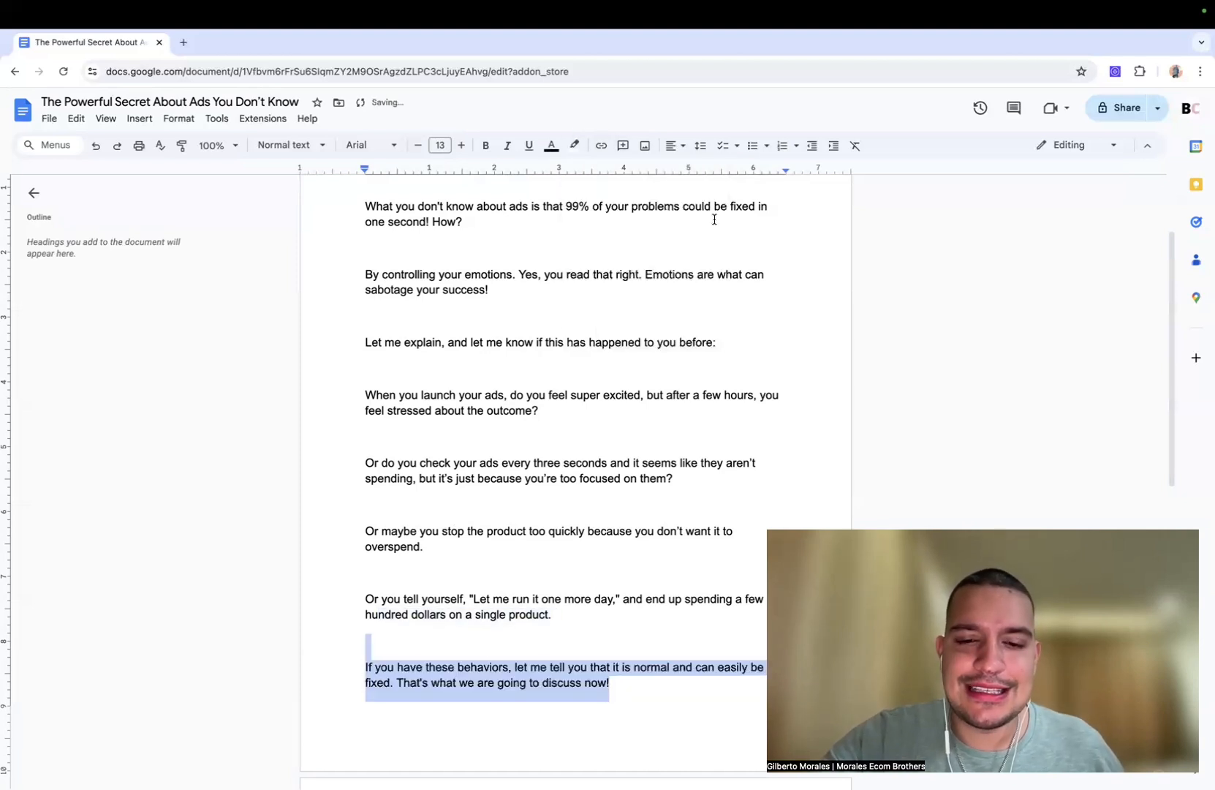
{"action": "scroll", "scroll_direction": "down", "scroll_amount": 3}
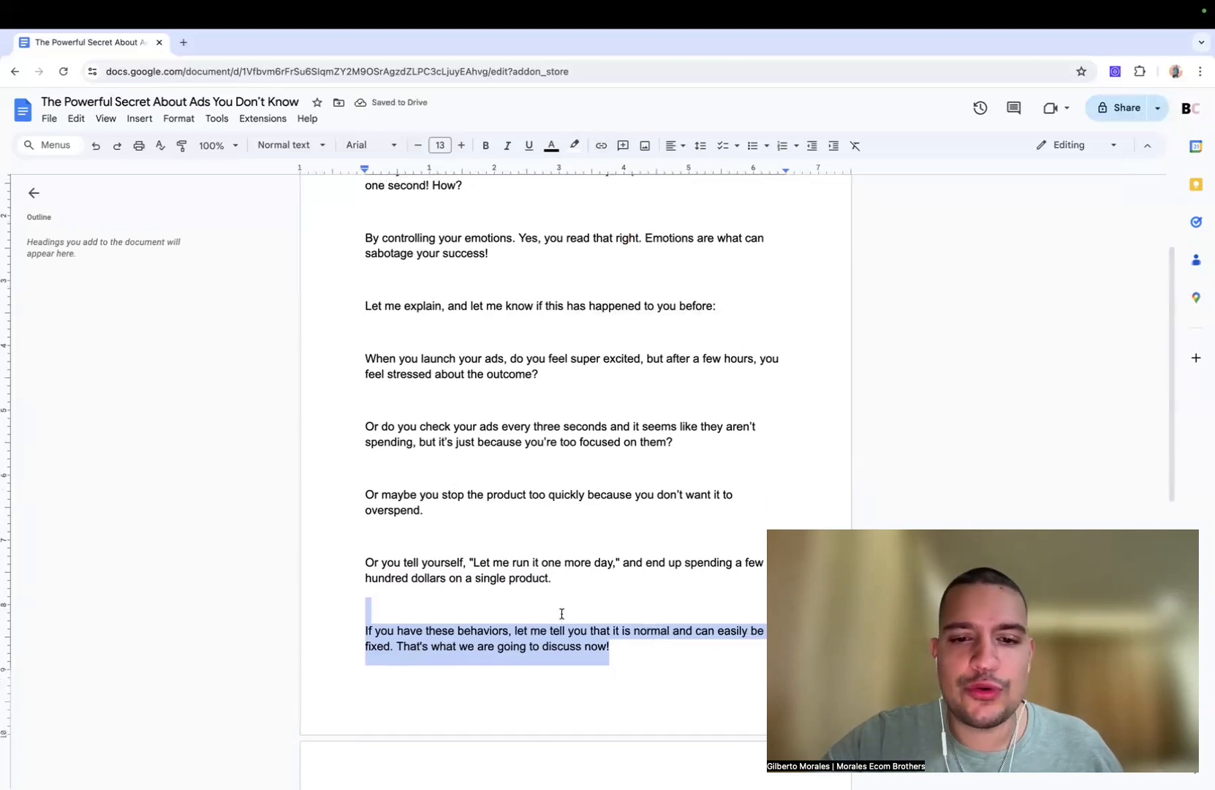
{"action": "left_click", "coordinate": [615, 649]}
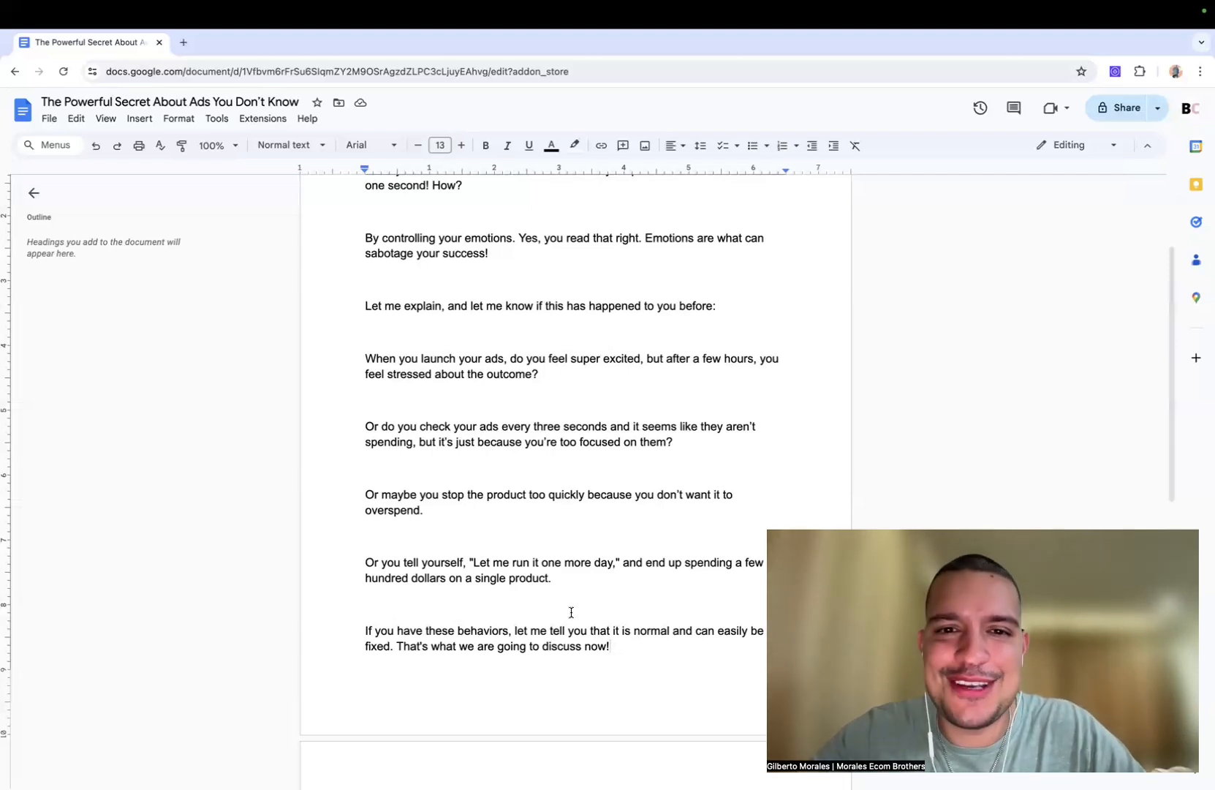
{"action": "mouse_move", "coordinate": [541, 521]}
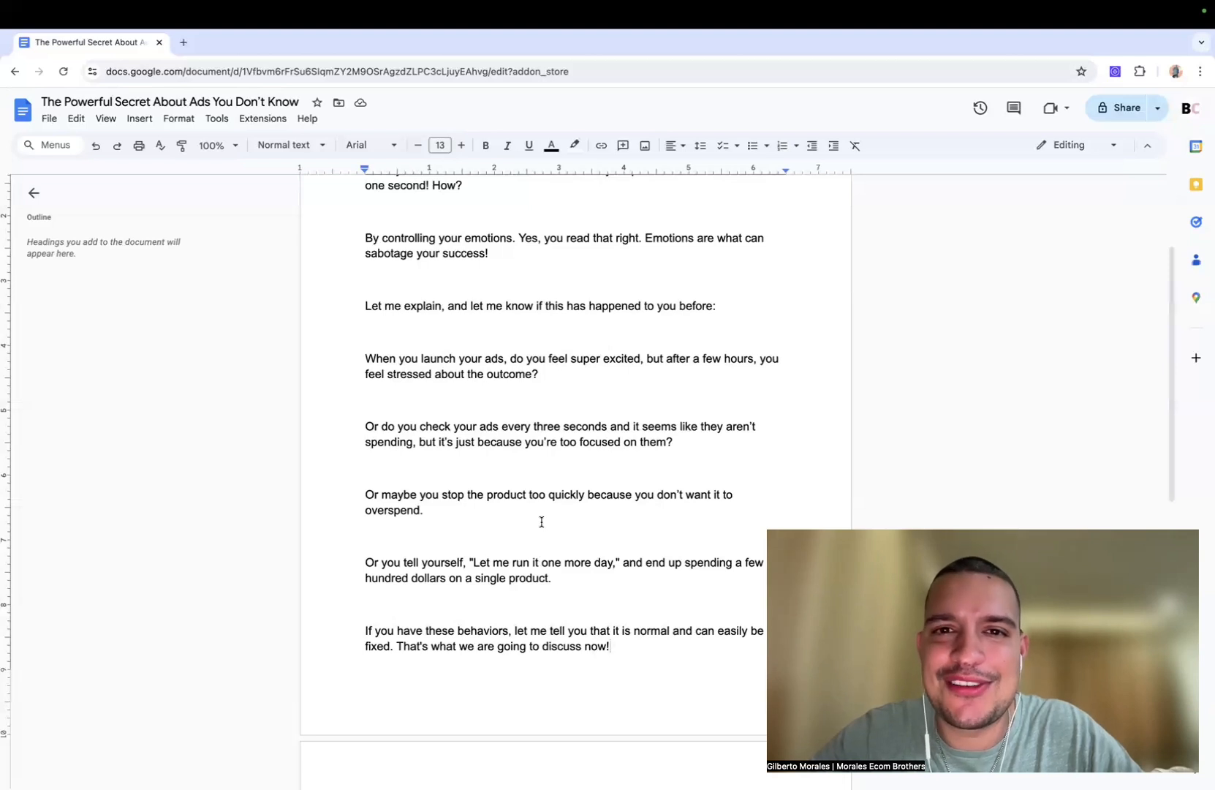